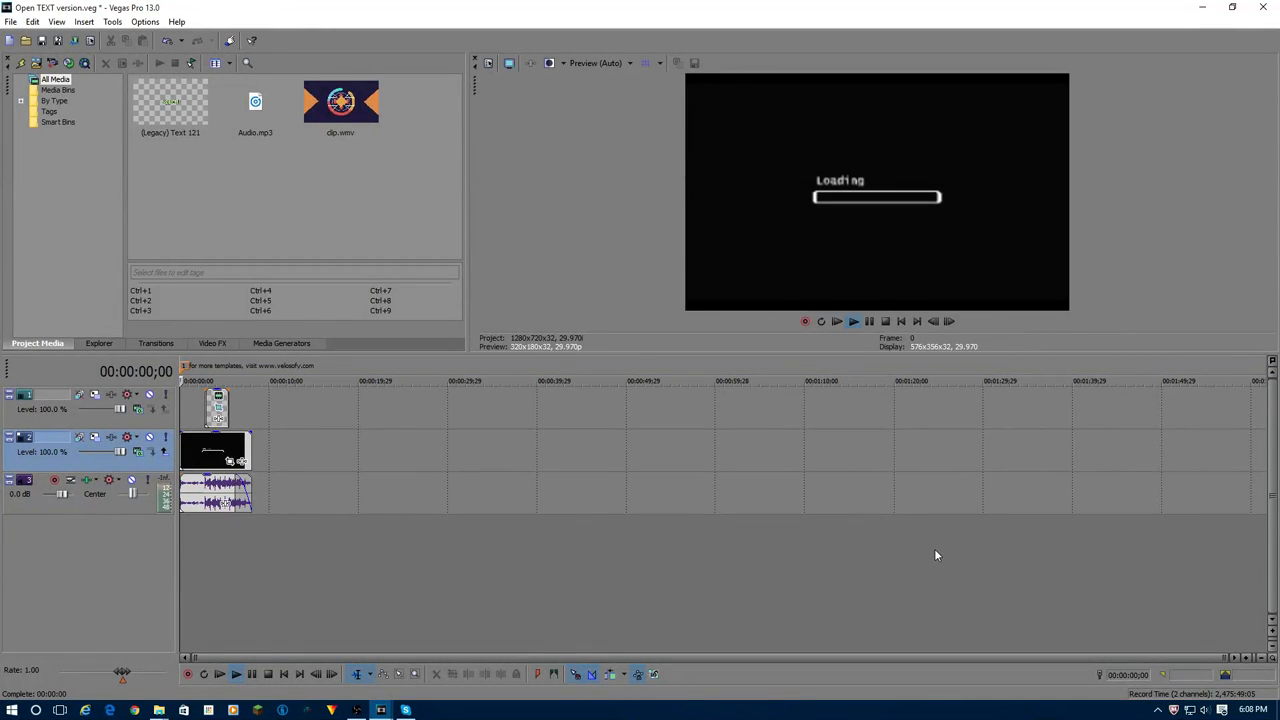
pyautogui.moveTo(958, 532)
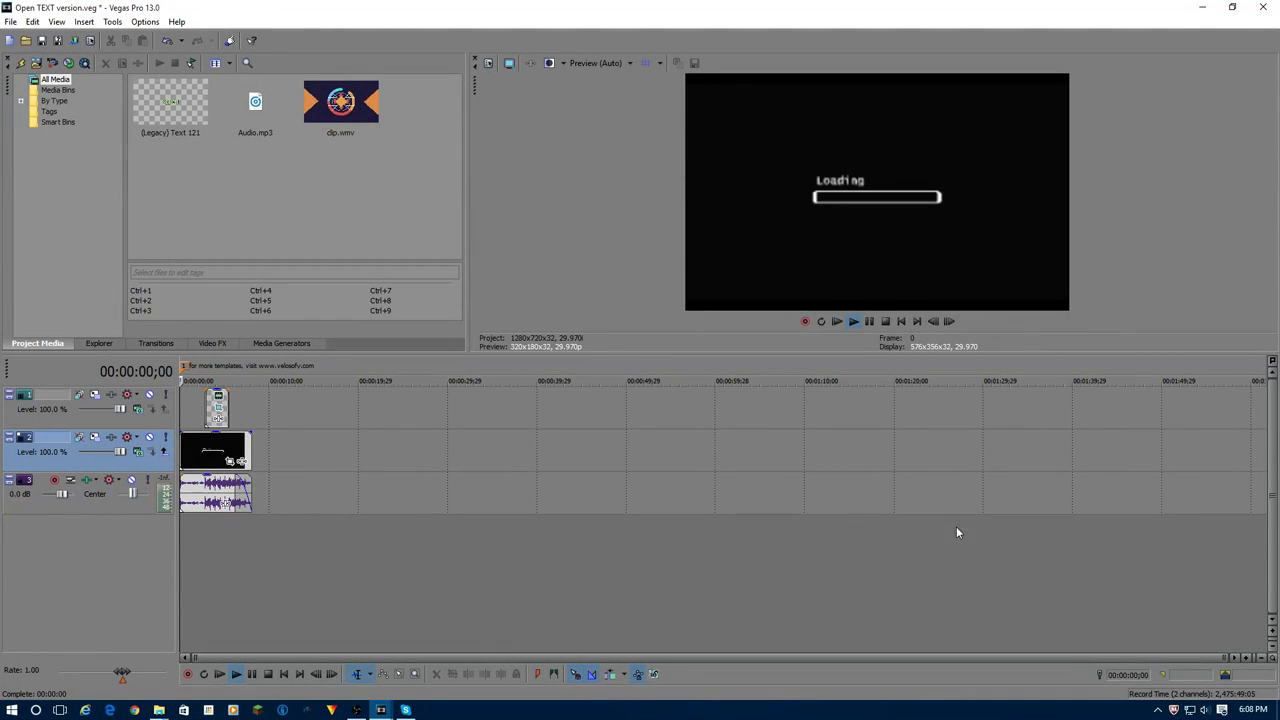
pyautogui.moveTo(508, 558)
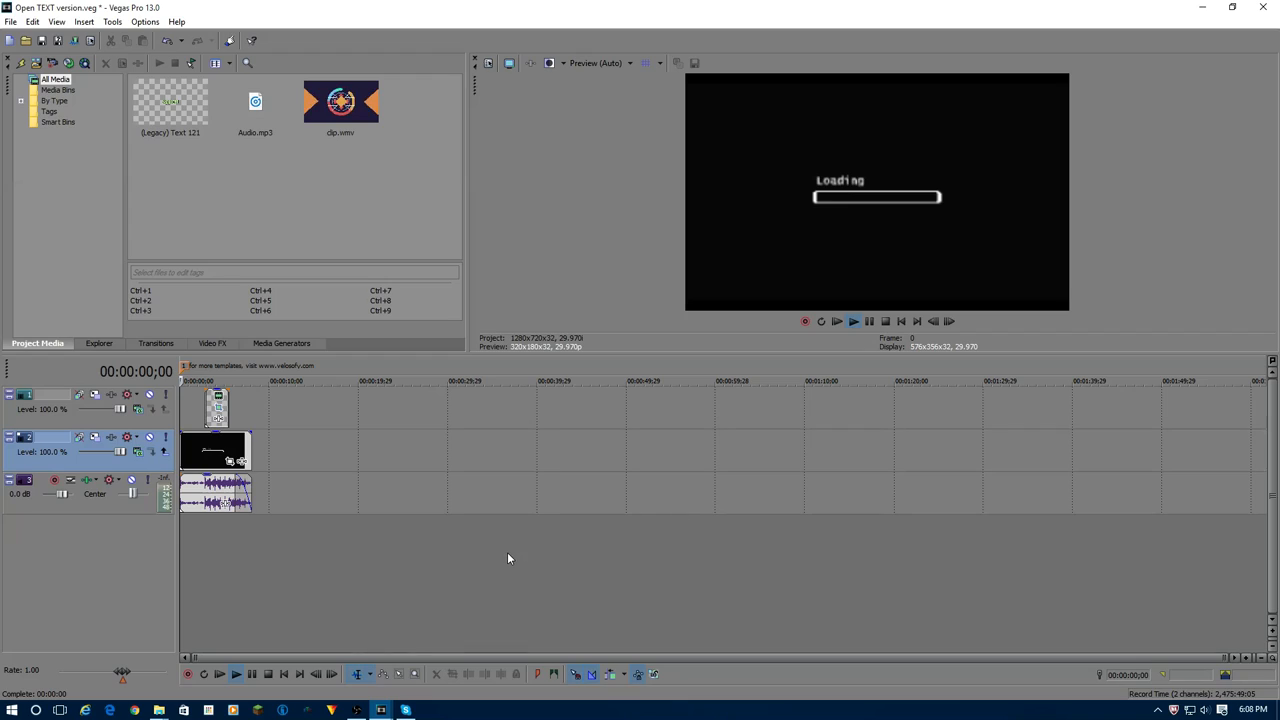
pyautogui.moveTo(520, 547)
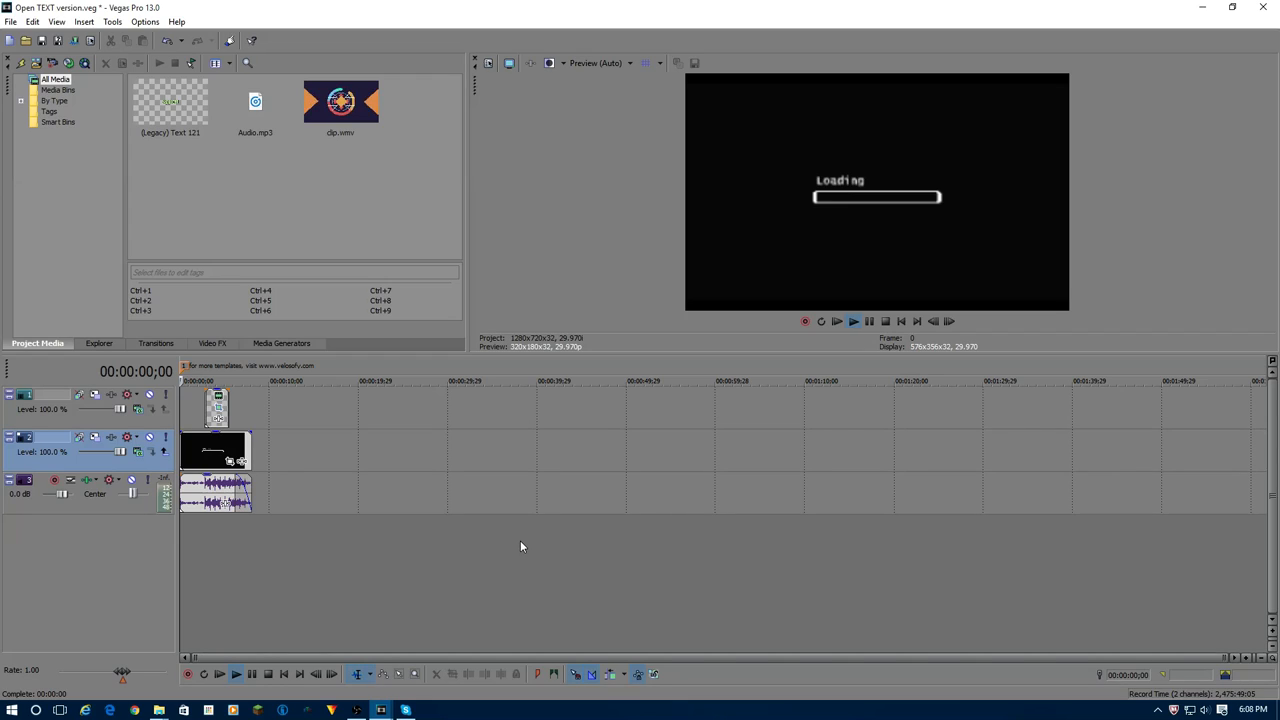
pyautogui.moveTo(495, 556)
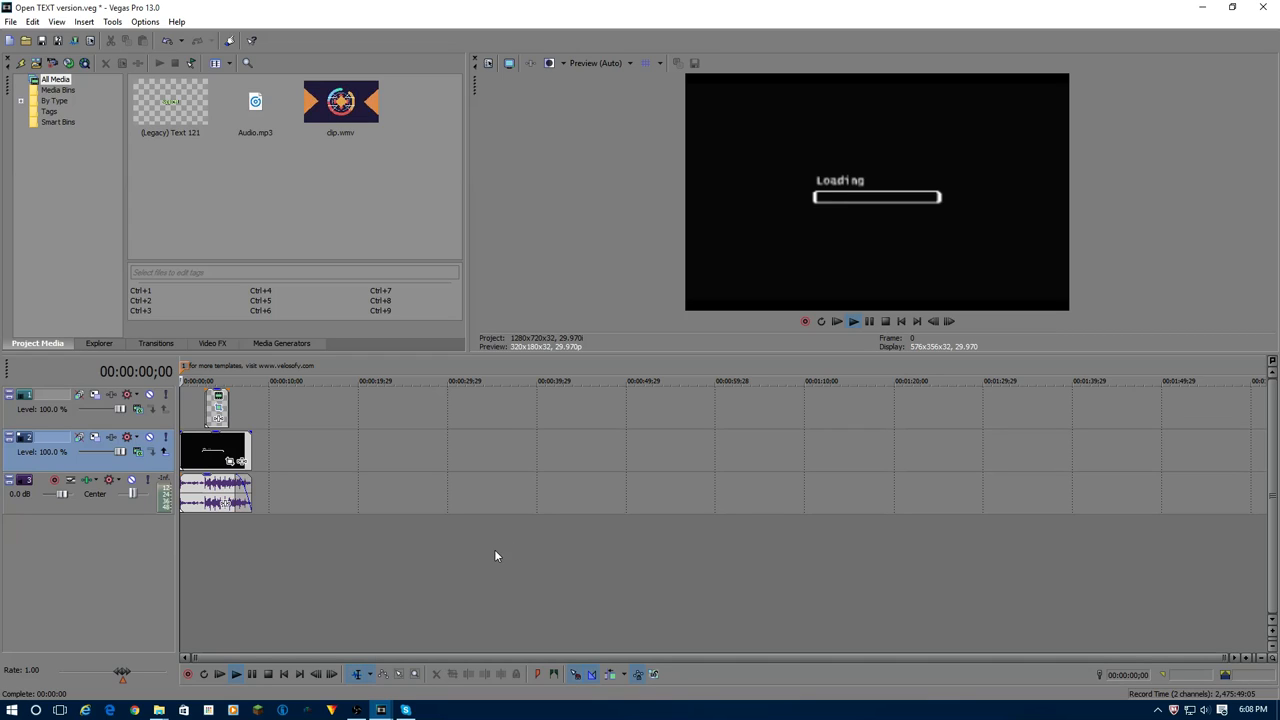
pyautogui.moveTo(154, 608)
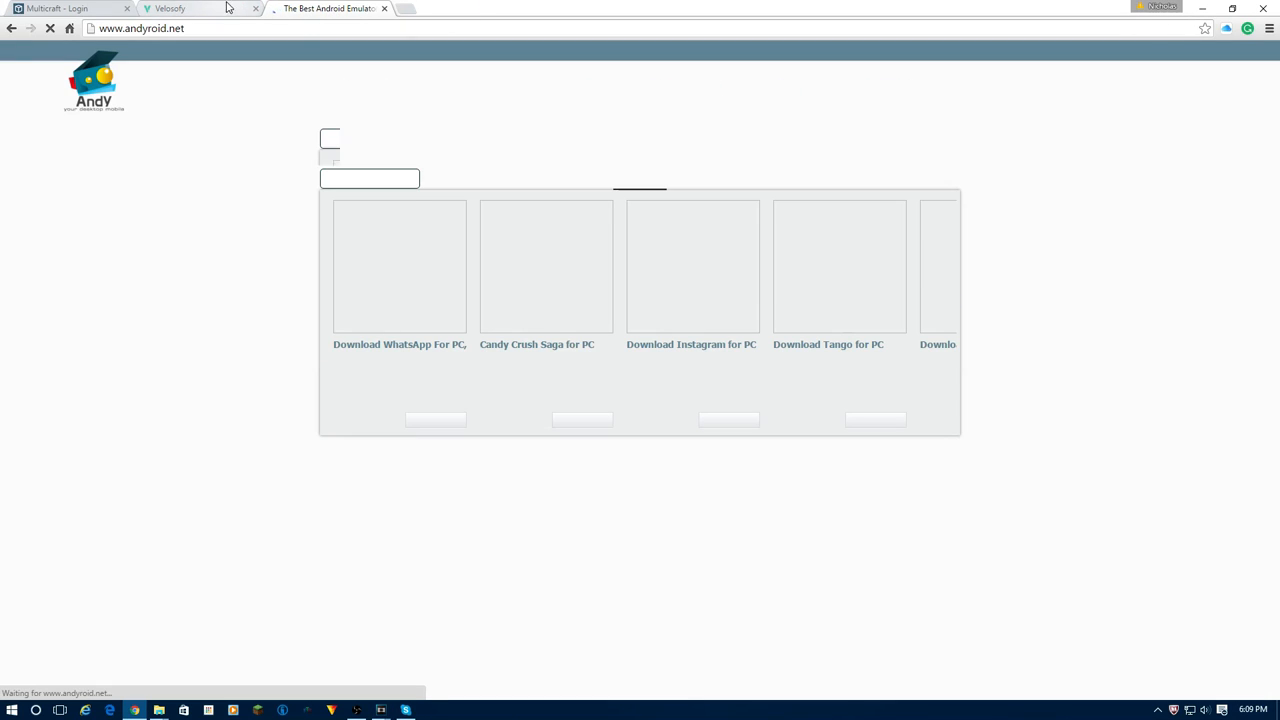
# Browse the Velosofy homepage down to the grid with Intro Templates #091, #090 and #089.
pyautogui.click(170, 8)
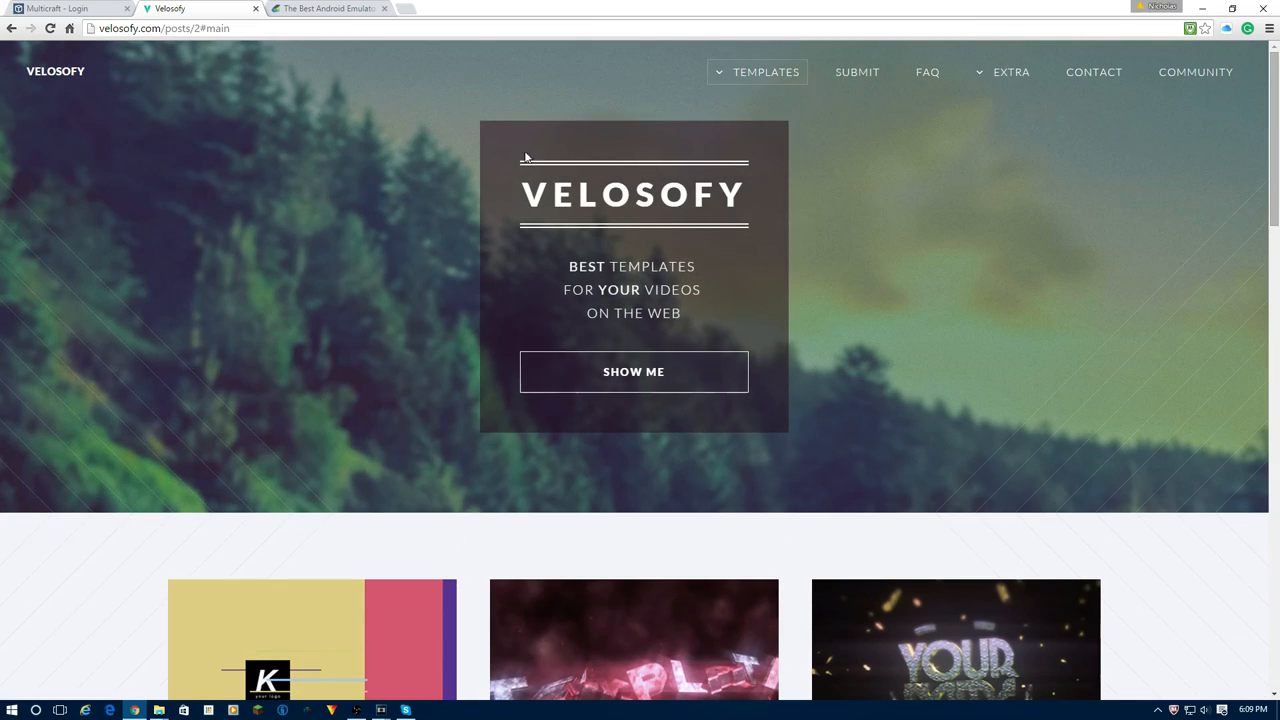
pyautogui.moveTo(553, 383)
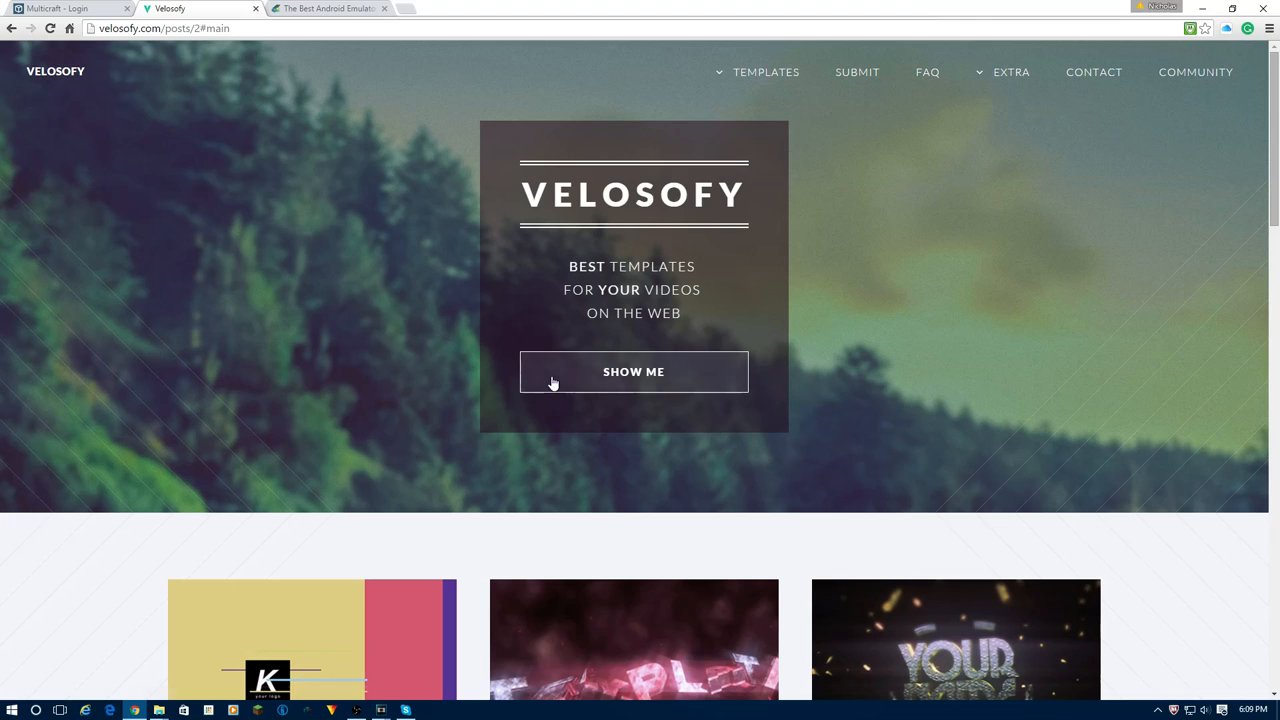
pyautogui.scroll(-3)
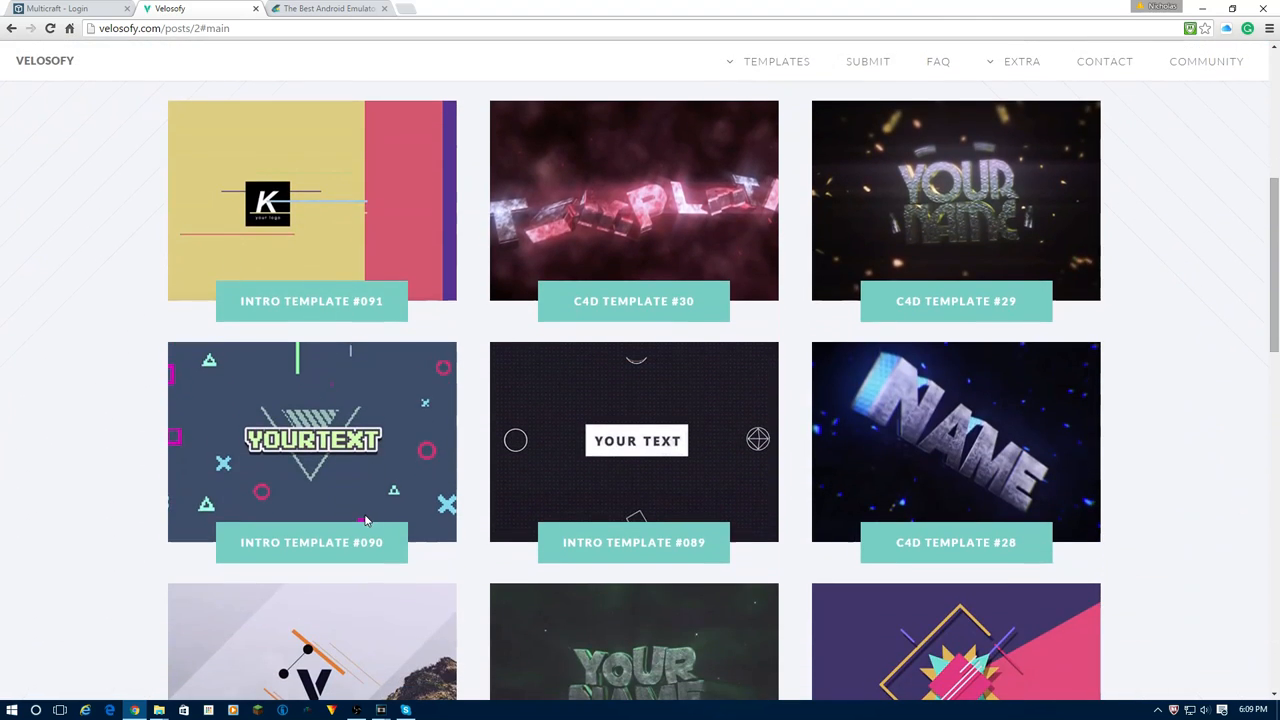
pyautogui.scroll(-3)
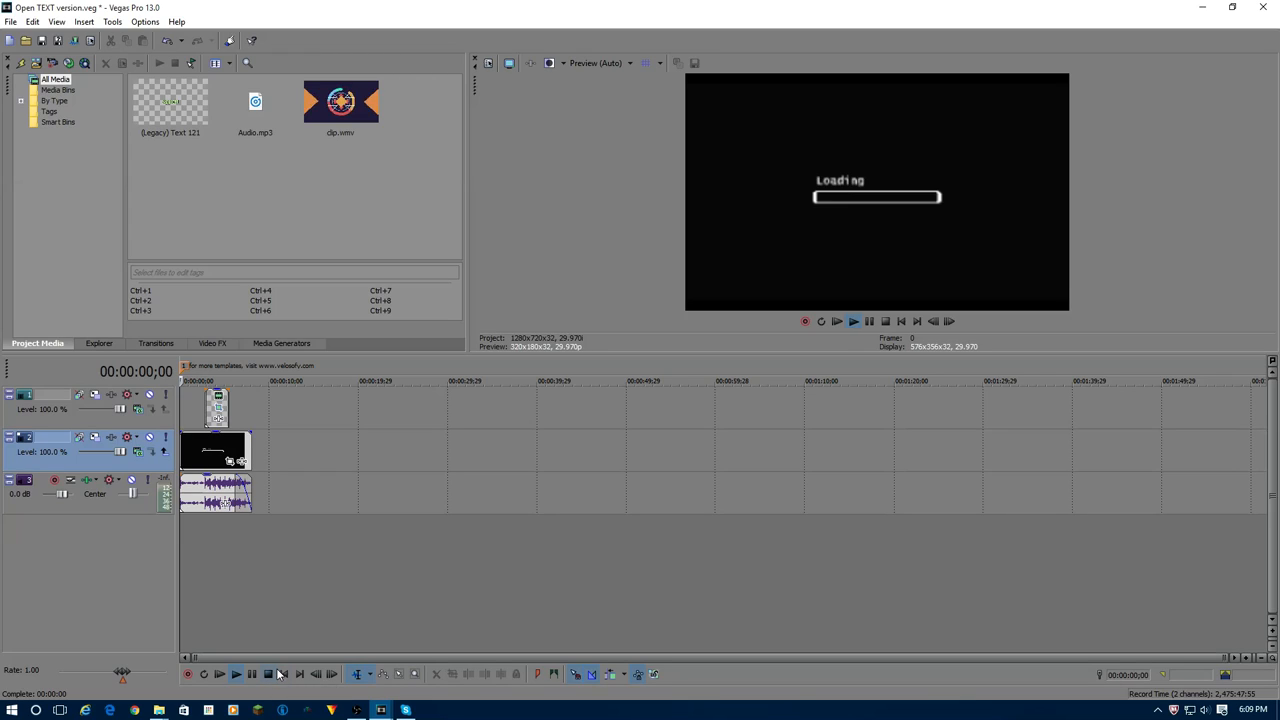
pyautogui.moveTo(280, 673)
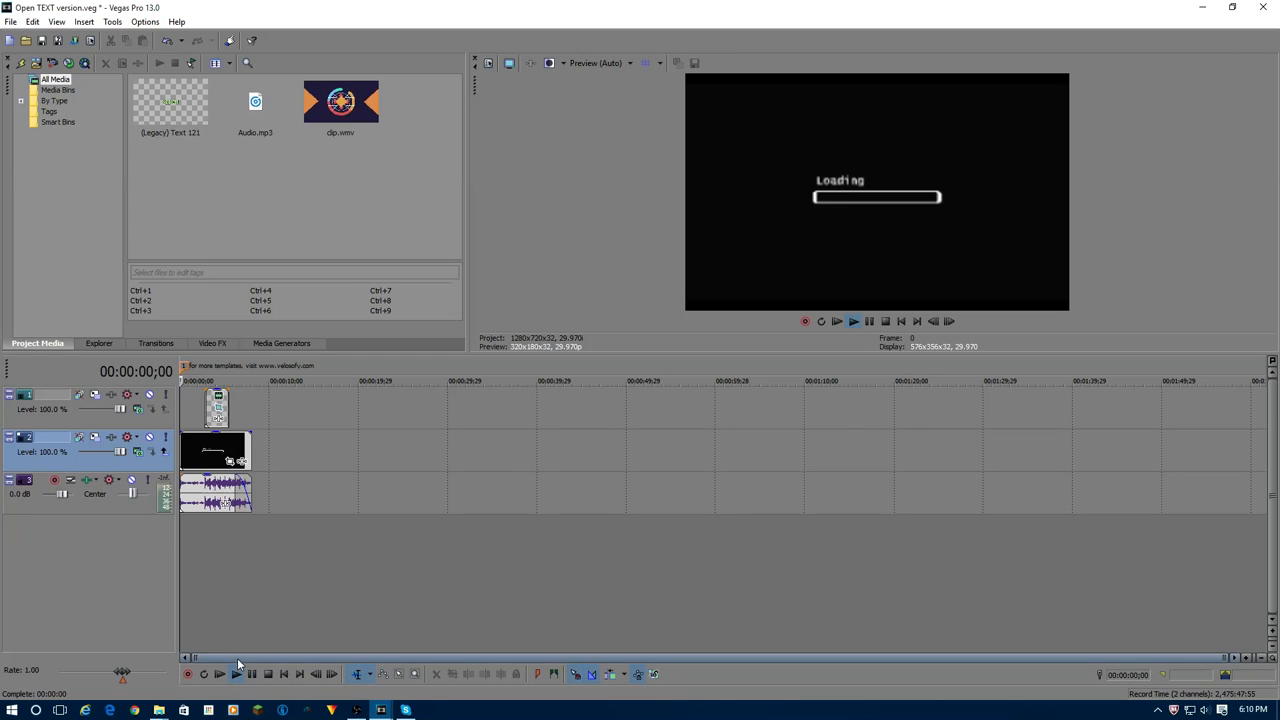
pyautogui.moveTo(235, 674)
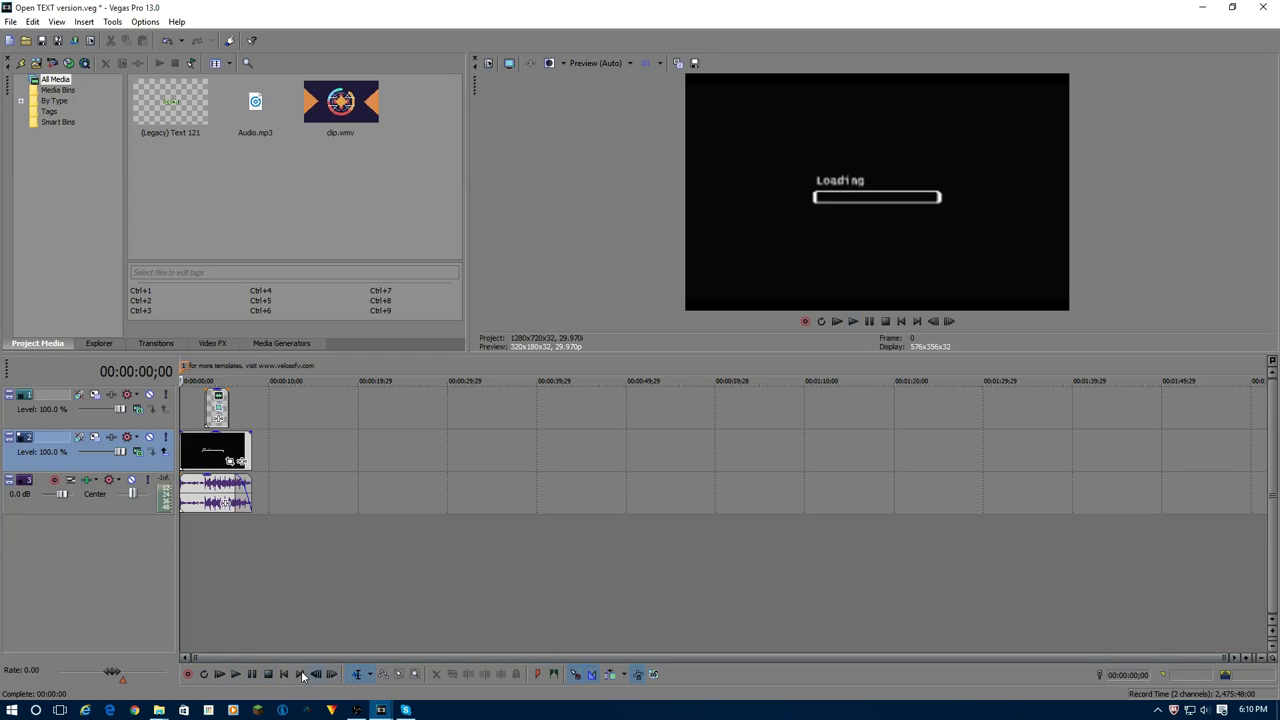
# Preview the Open TEXT intro, restart from the beginning and pause at frame 19.
pyautogui.click(219, 673)
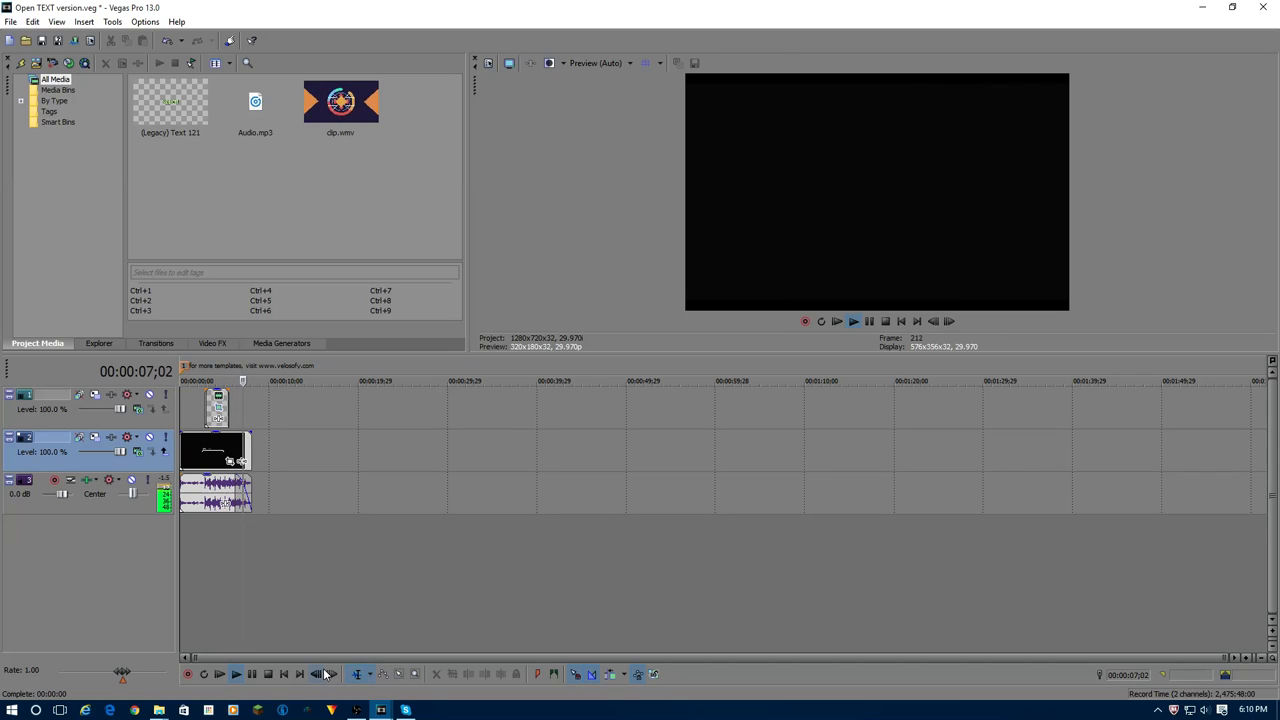
pyautogui.click(235, 673)
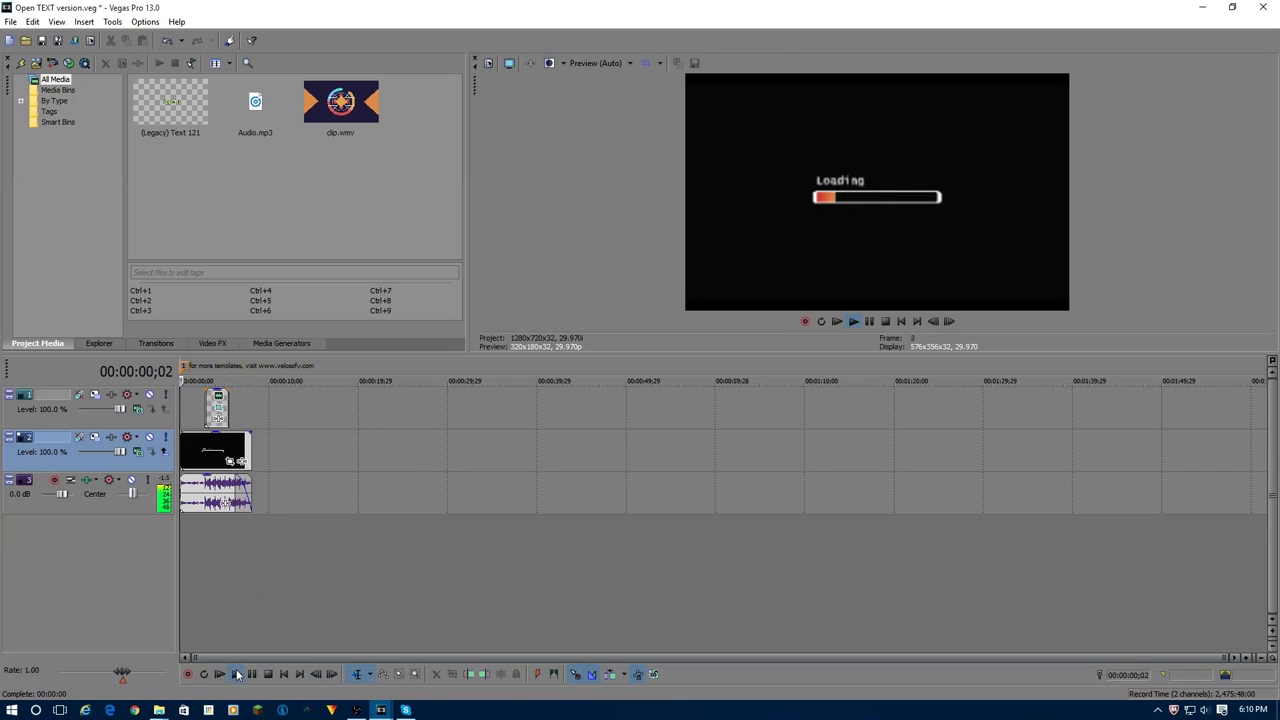
pyautogui.click(236, 673)
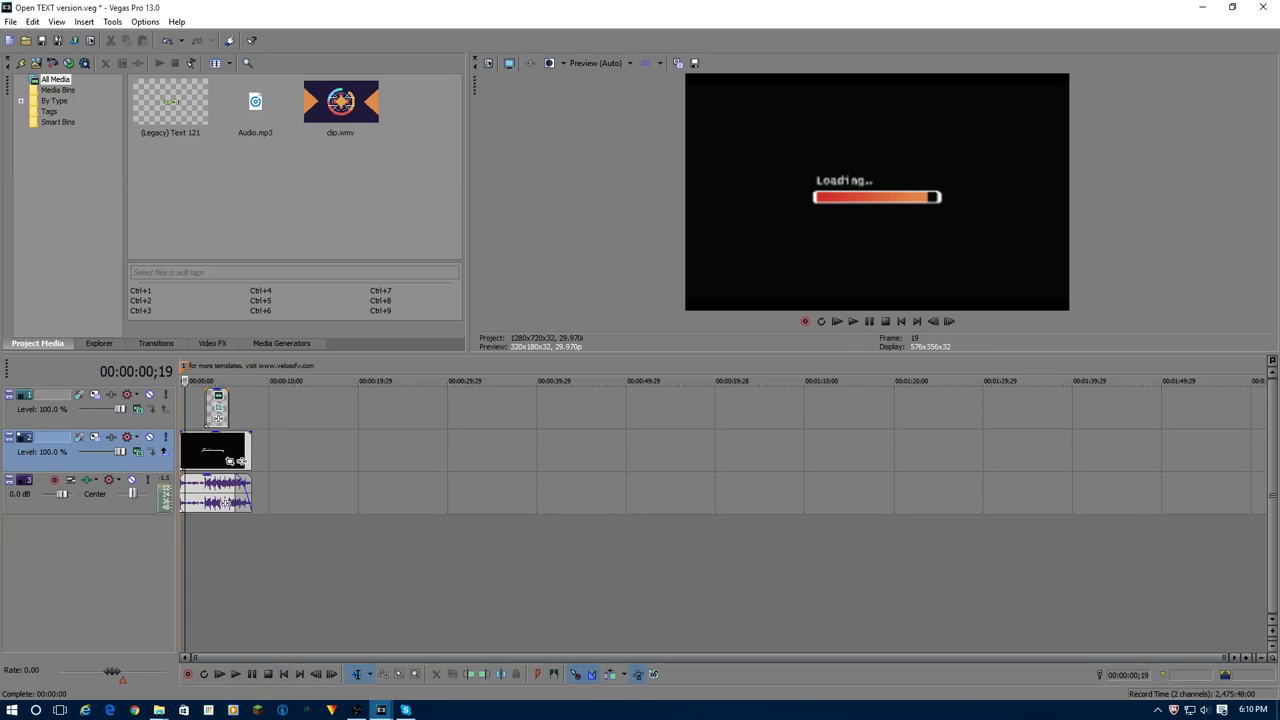
pyautogui.moveTo(380, 710)
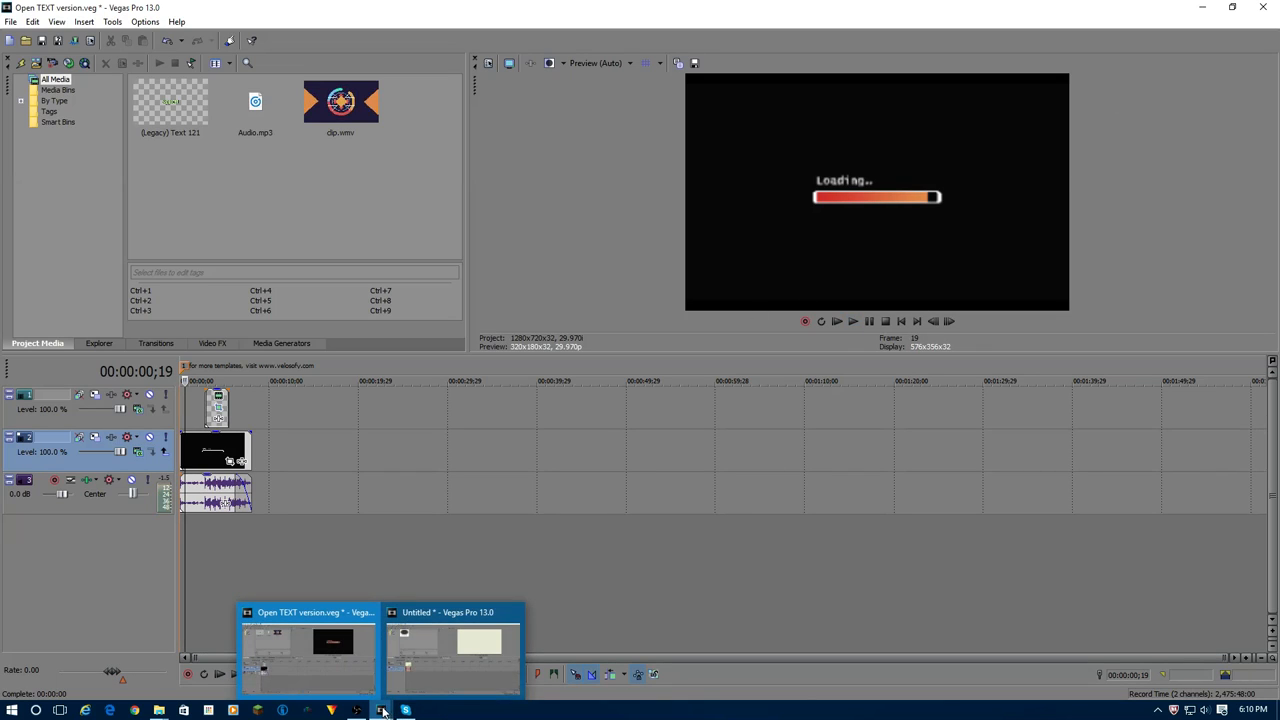
# Bring the Untitled project forward, play its Intro 2016 ApplePi animation, then stop playback.
pyautogui.click(452, 650)
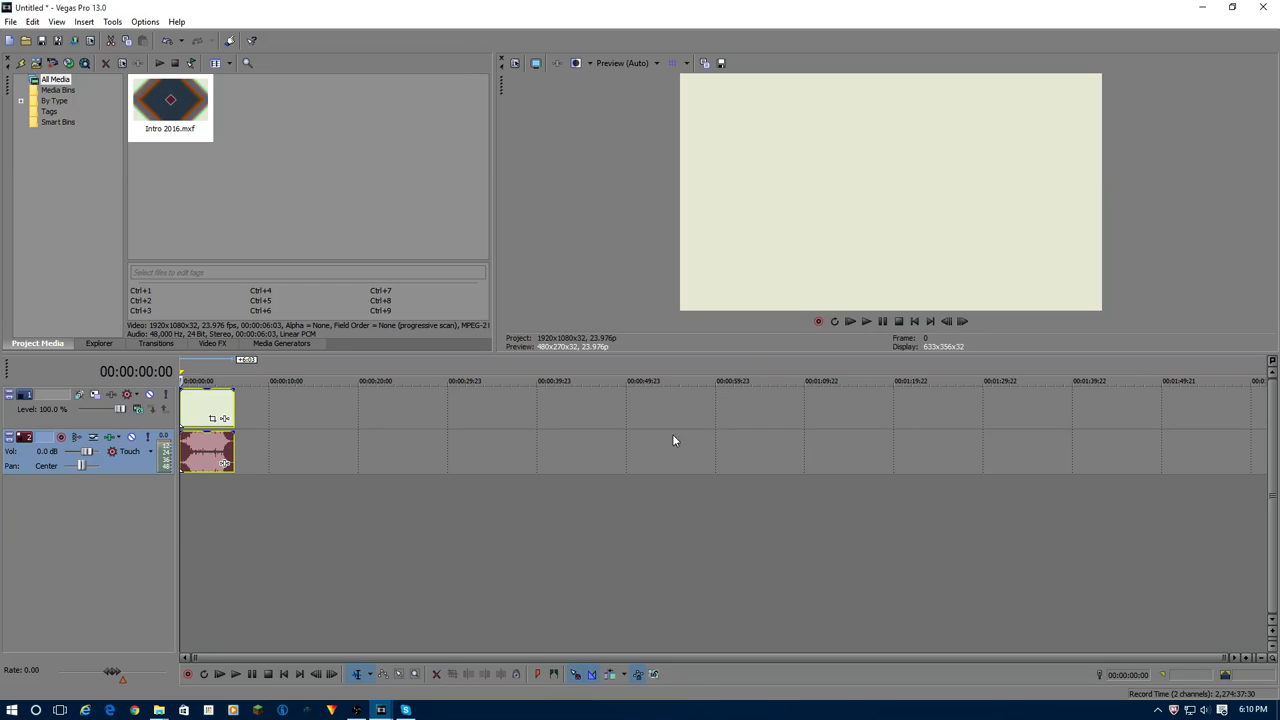
pyautogui.moveTo(704, 314)
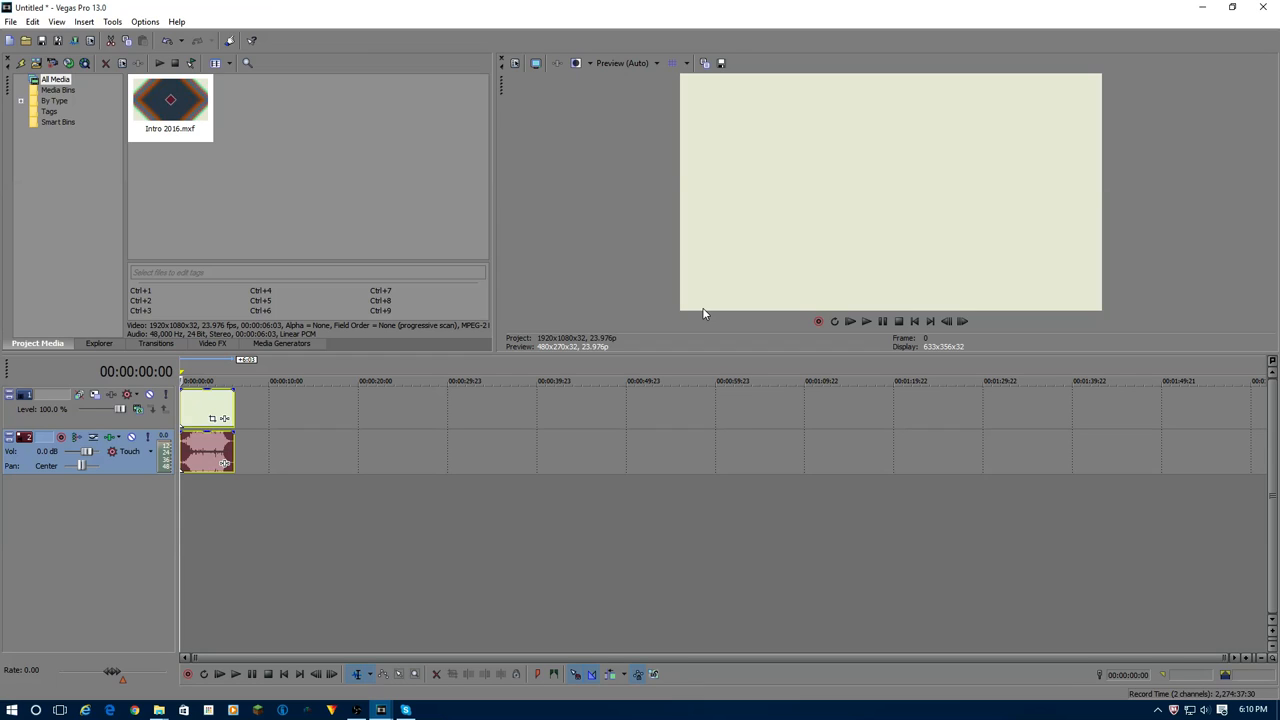
pyautogui.moveTo(320, 690)
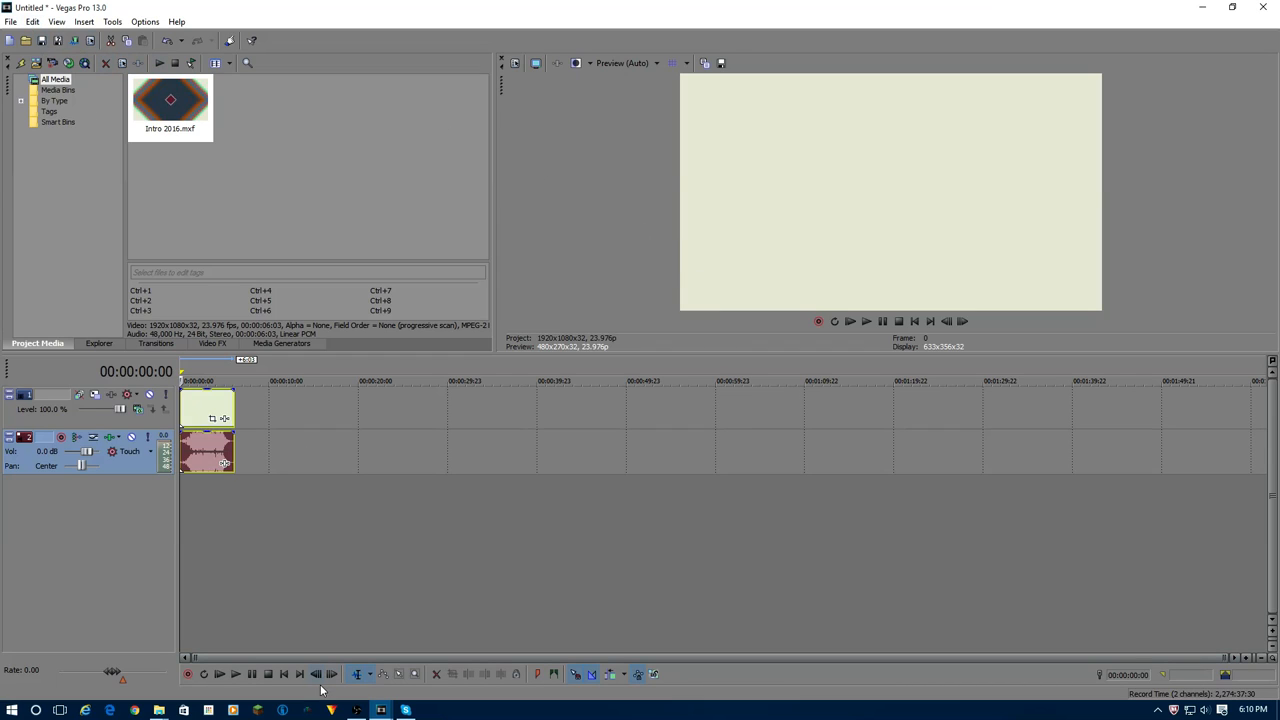
pyautogui.click(866, 321)
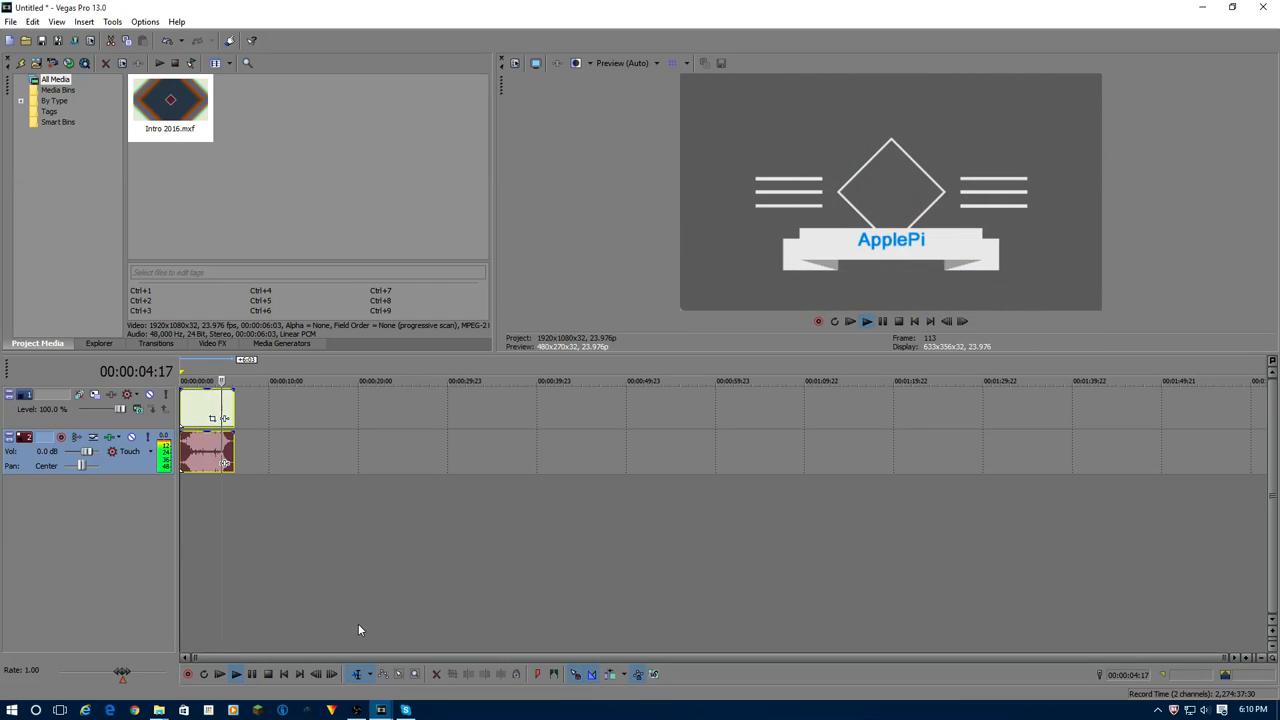
pyautogui.click(252, 673)
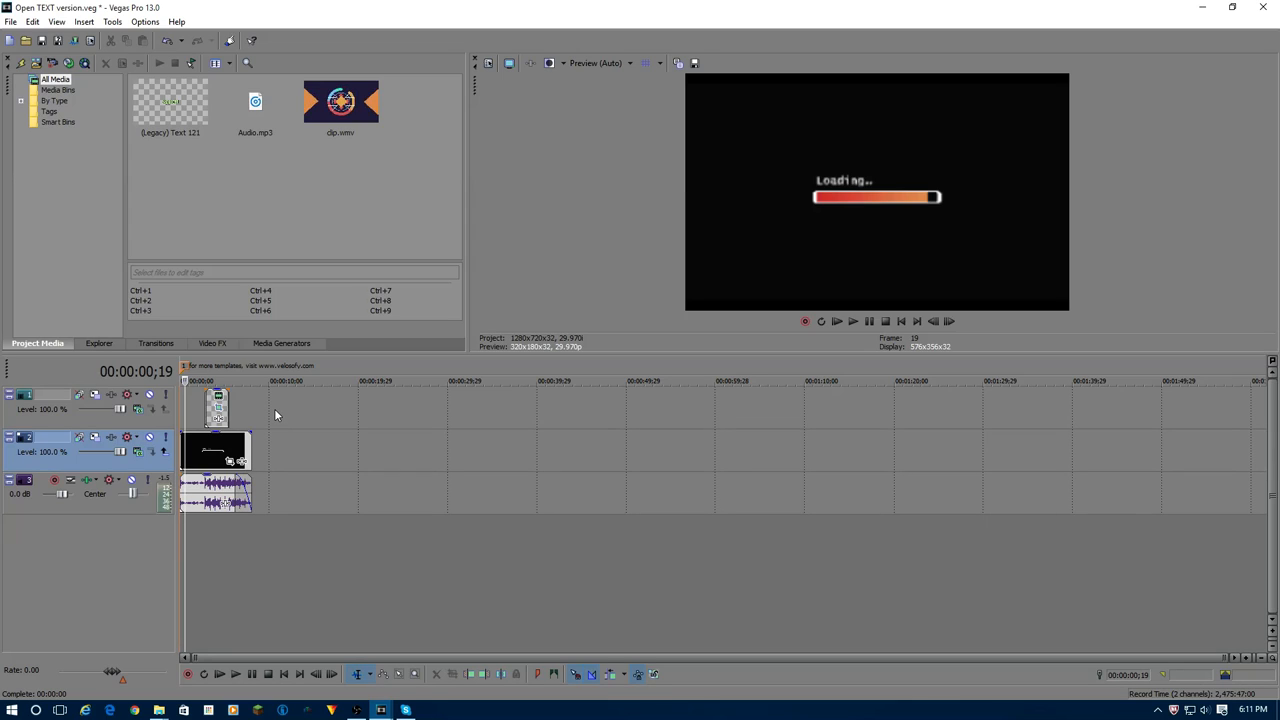
pyautogui.moveTo(500, 573)
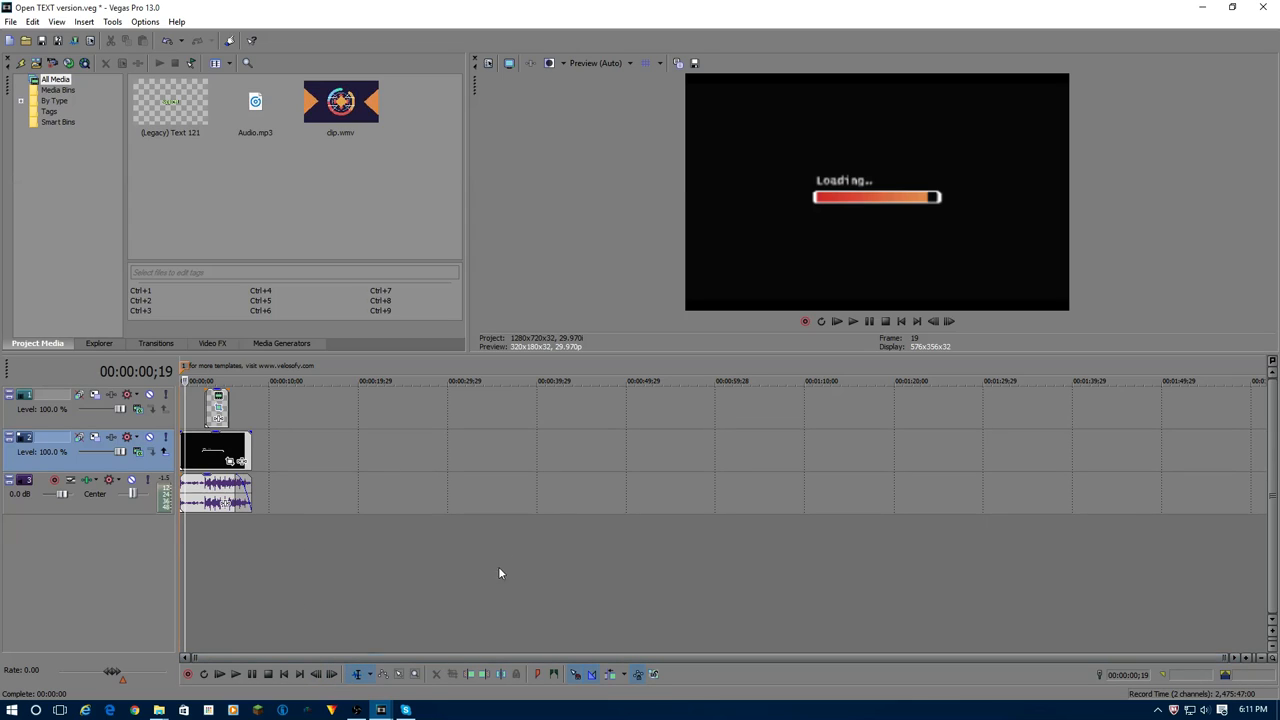
pyautogui.moveTo(1022, 301)
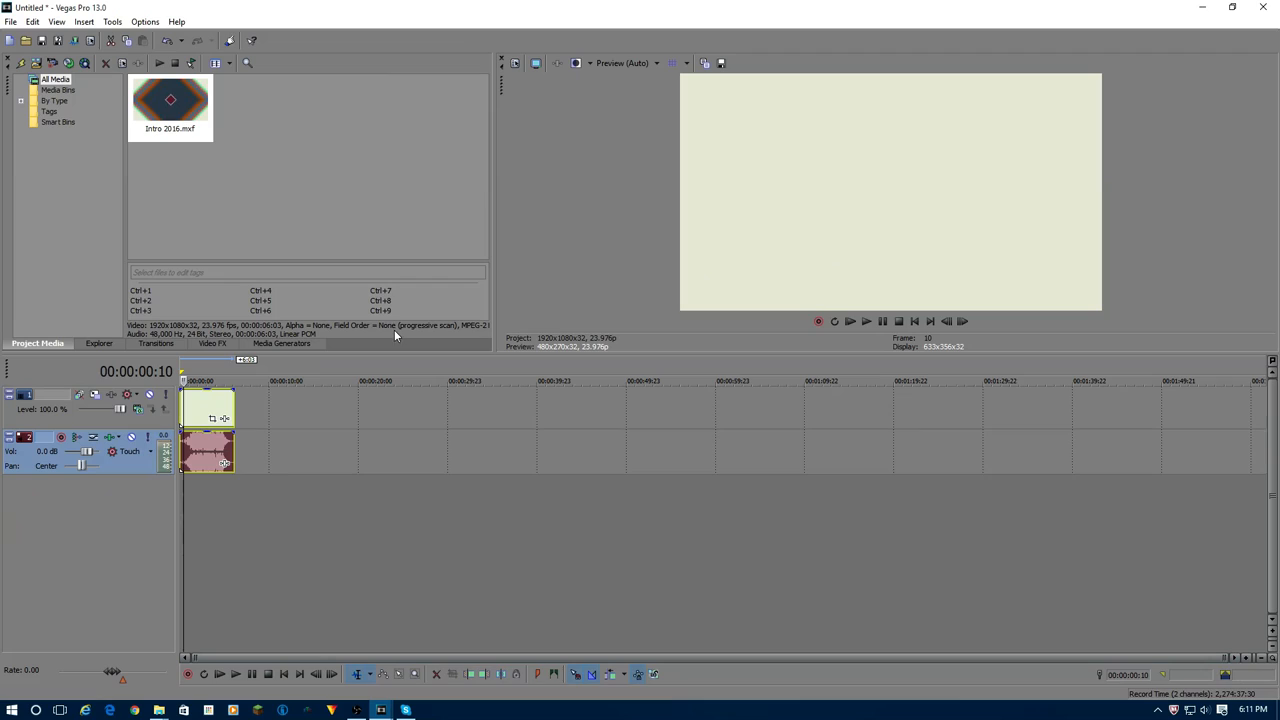
pyautogui.moveTo(750, 327)
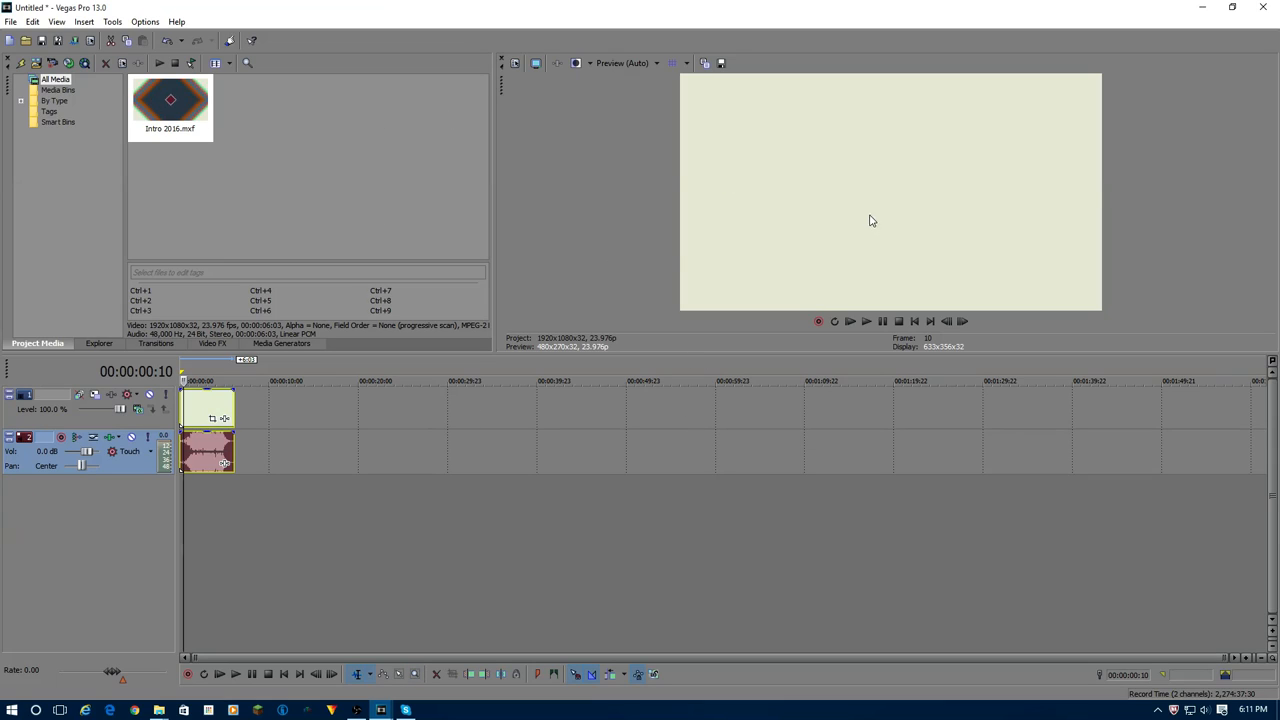
pyautogui.moveTo(636, 185)
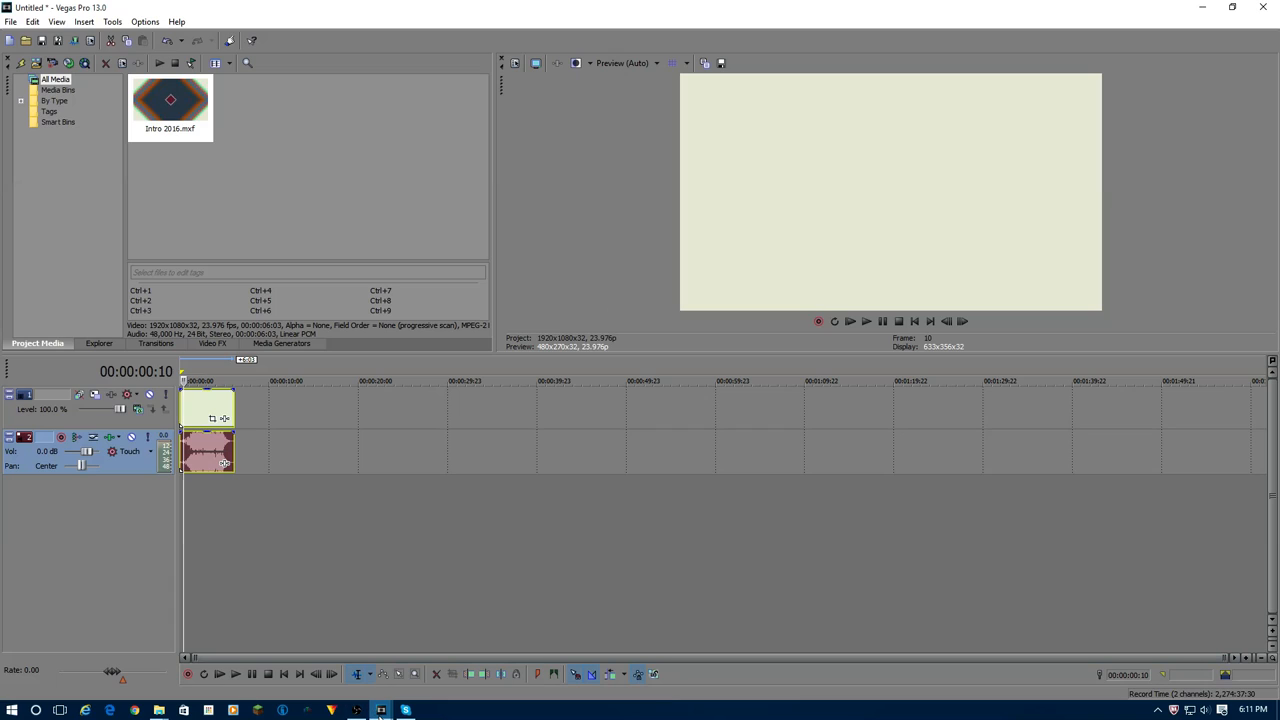
pyautogui.moveTo(380, 710)
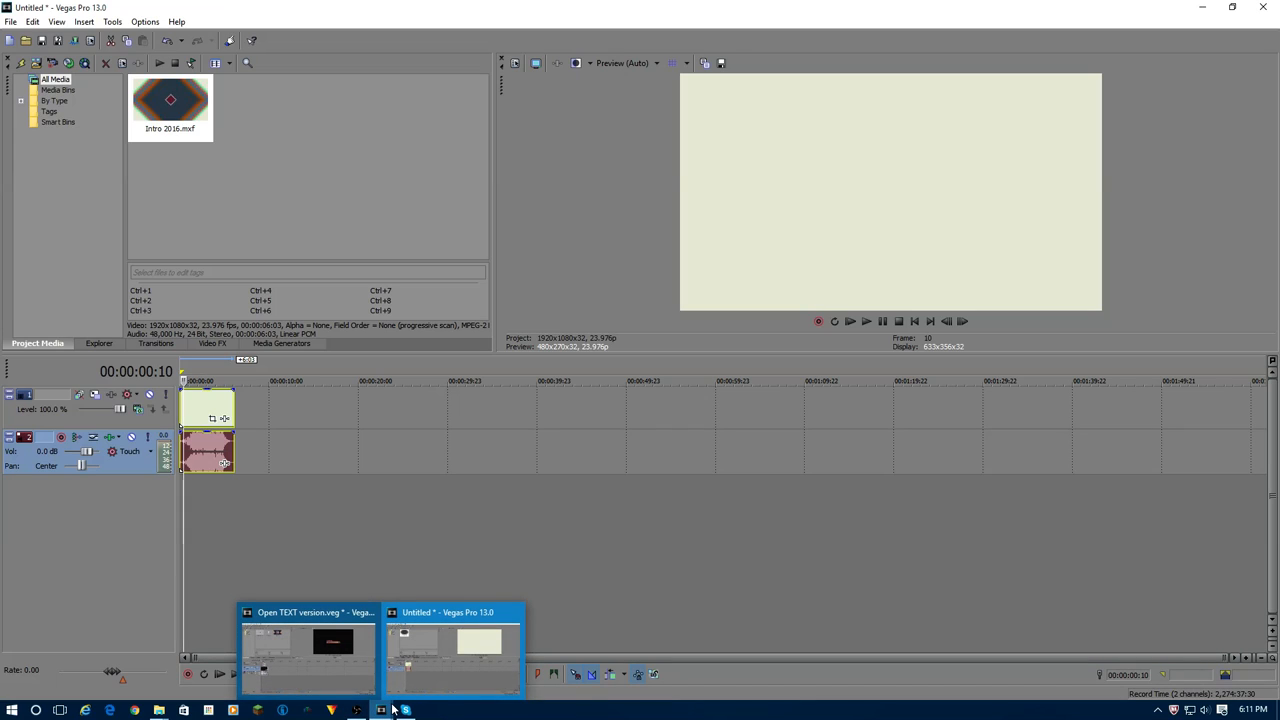